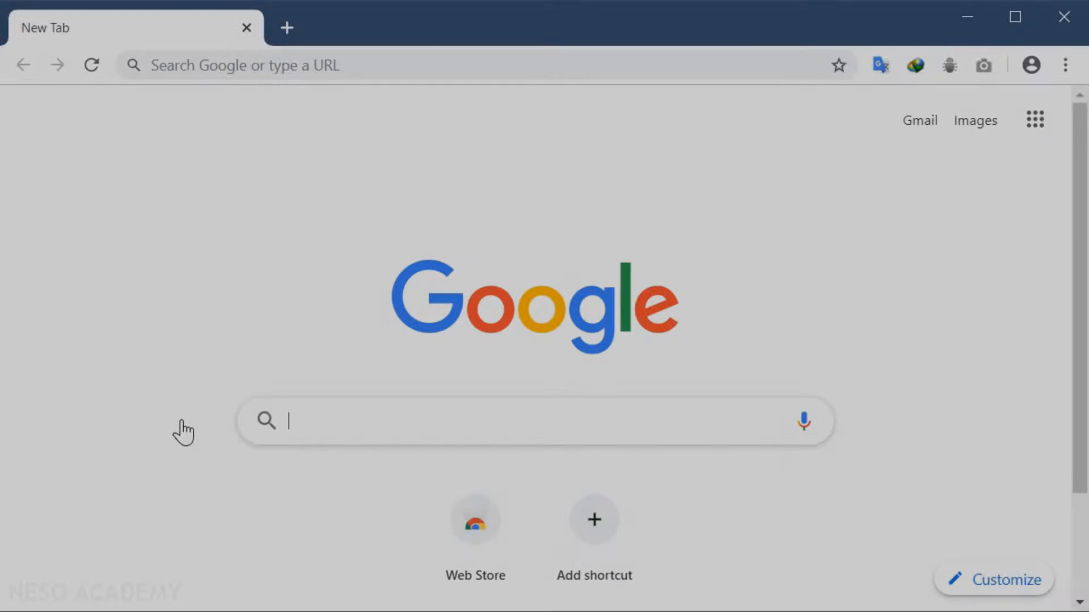
Step: Search 'intellij idea' and open JetBrains' IntelliJ IDEA Windows download page
type("intellij idea")
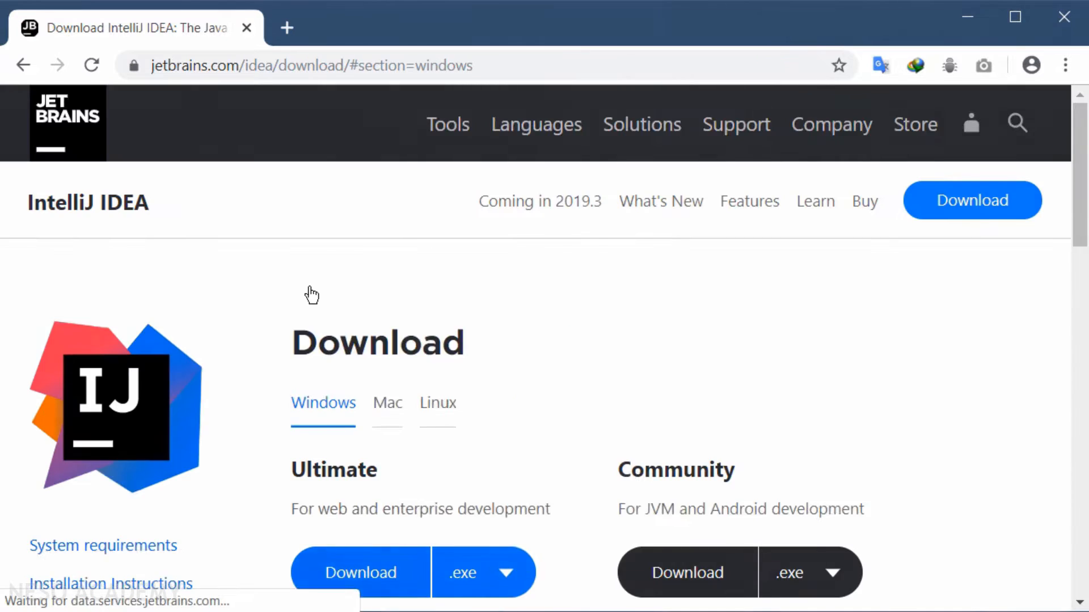
scroll("up", 3)
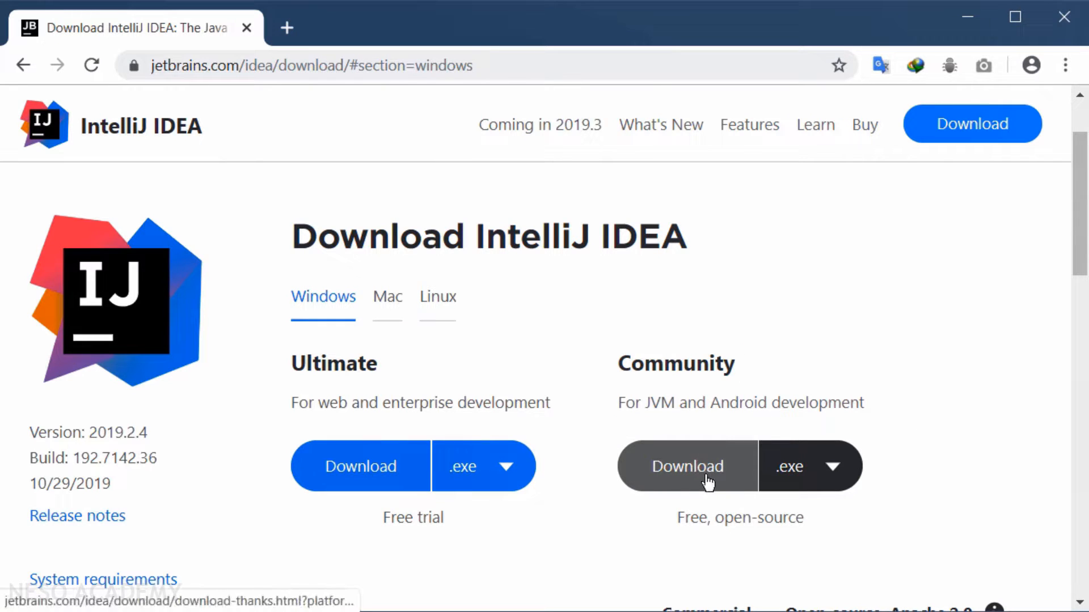
mouse_move(285, 28)
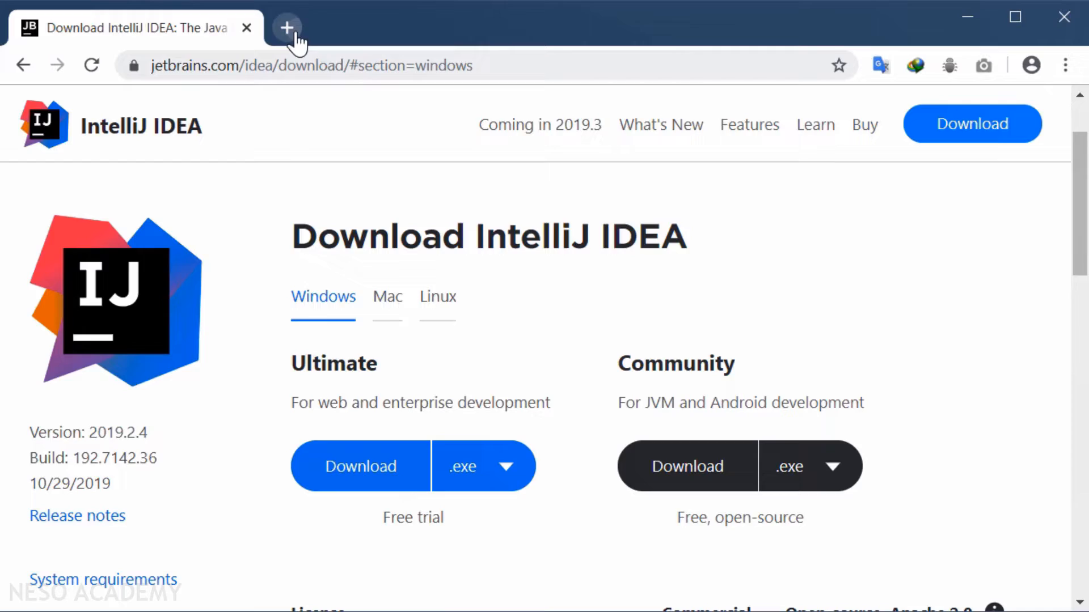
Step: Search 'jdk download', open Oracle's JDK 13.0.1 downloads, and accept the license agreement
left_click(285, 28)
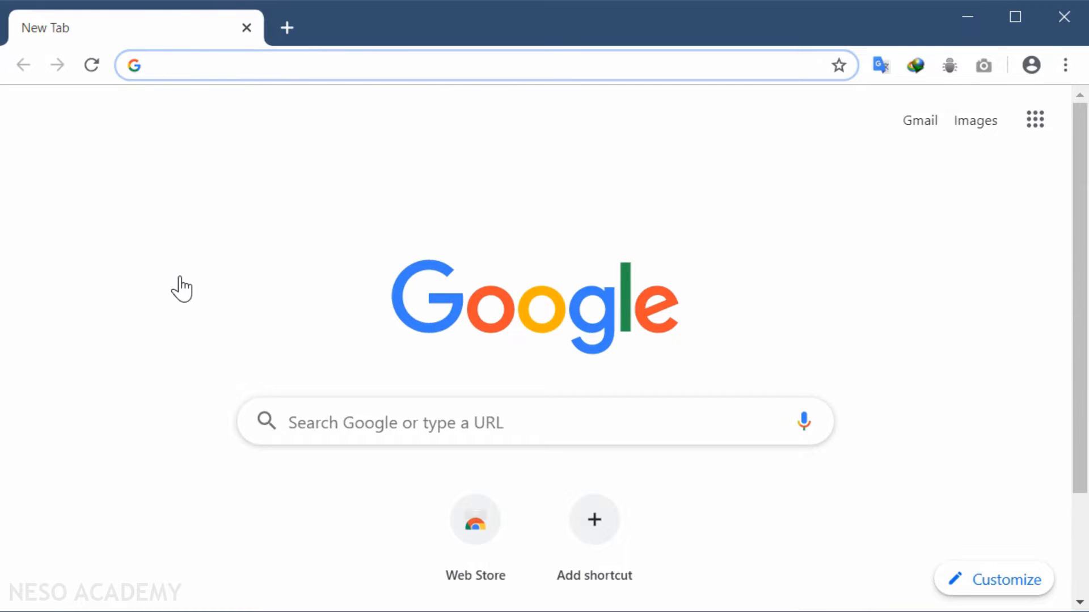
type("jdk download")
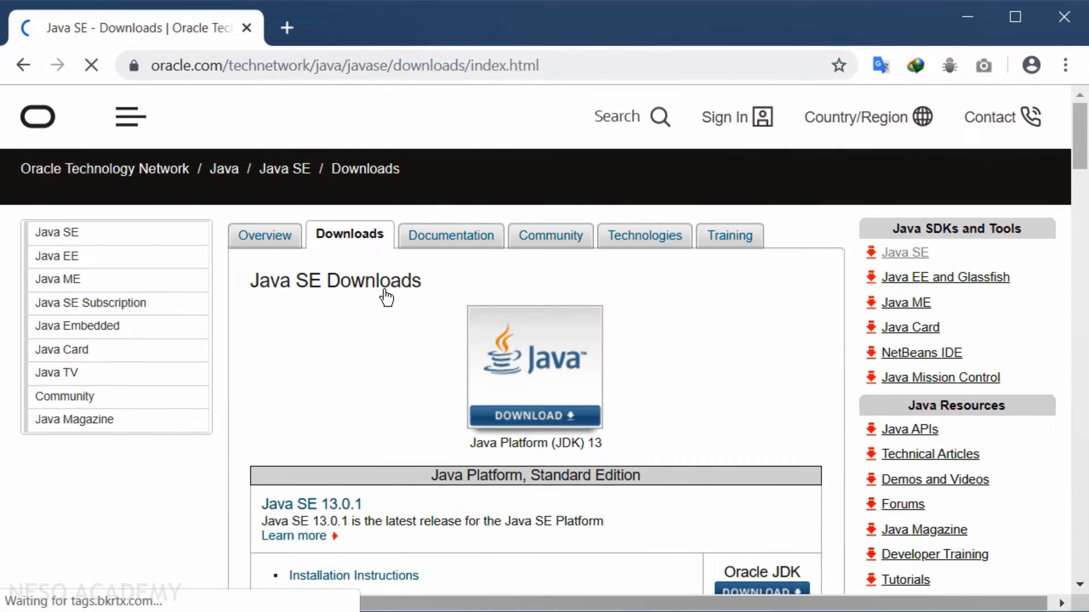
scroll("down", 3)
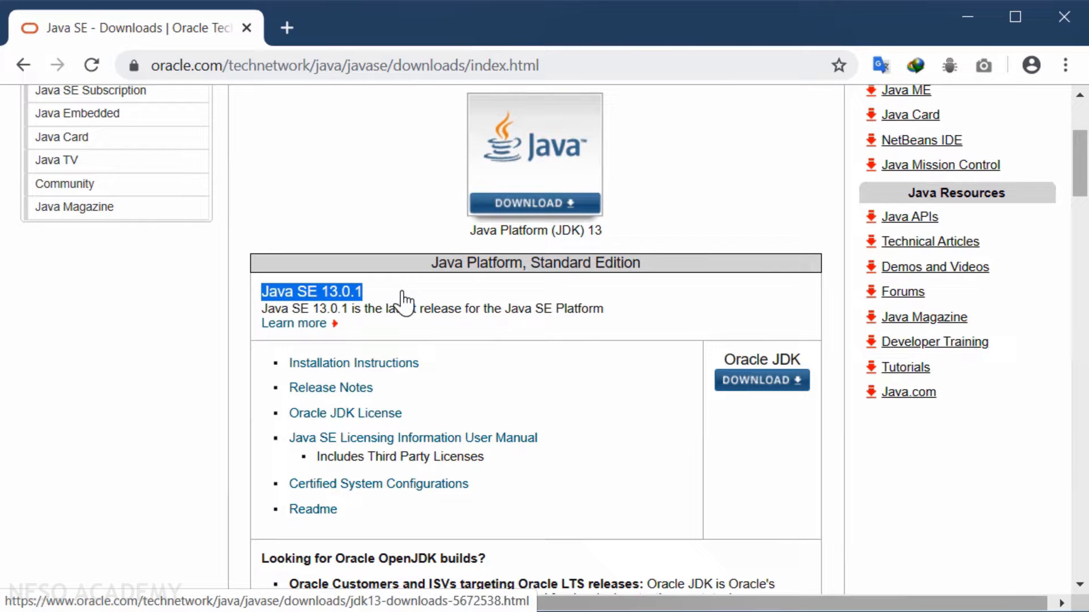
left_click(761, 380)
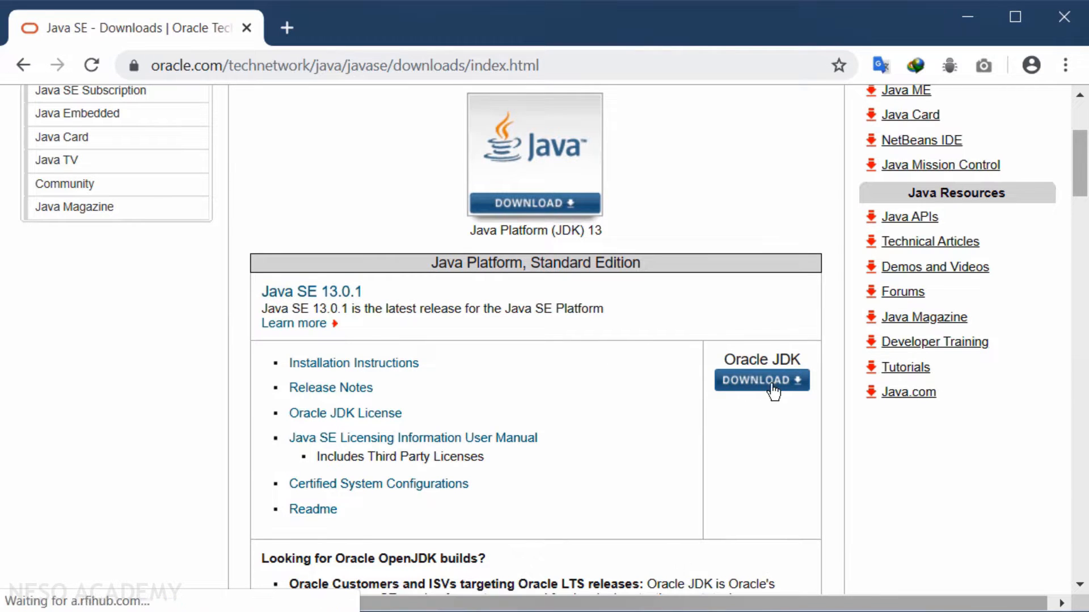
left_click(761, 379)
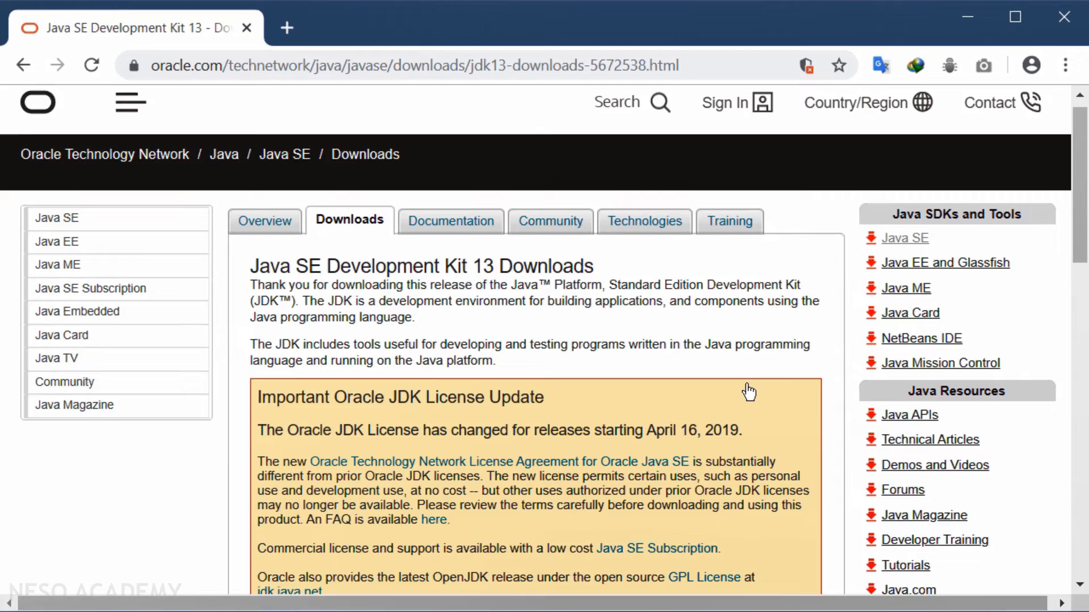
scroll("down", 3)
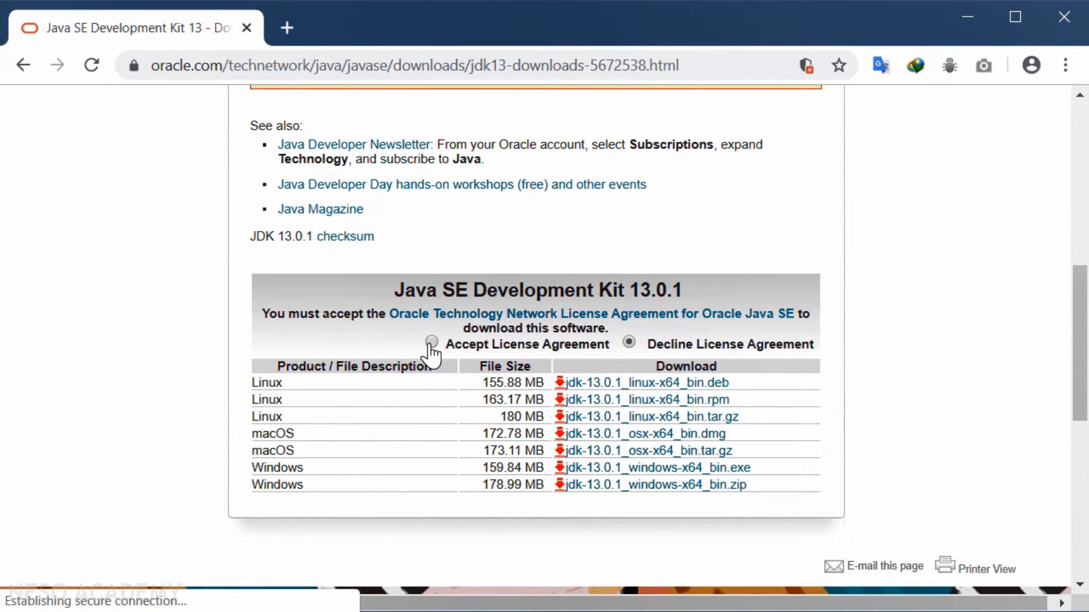
left_click(430, 343)
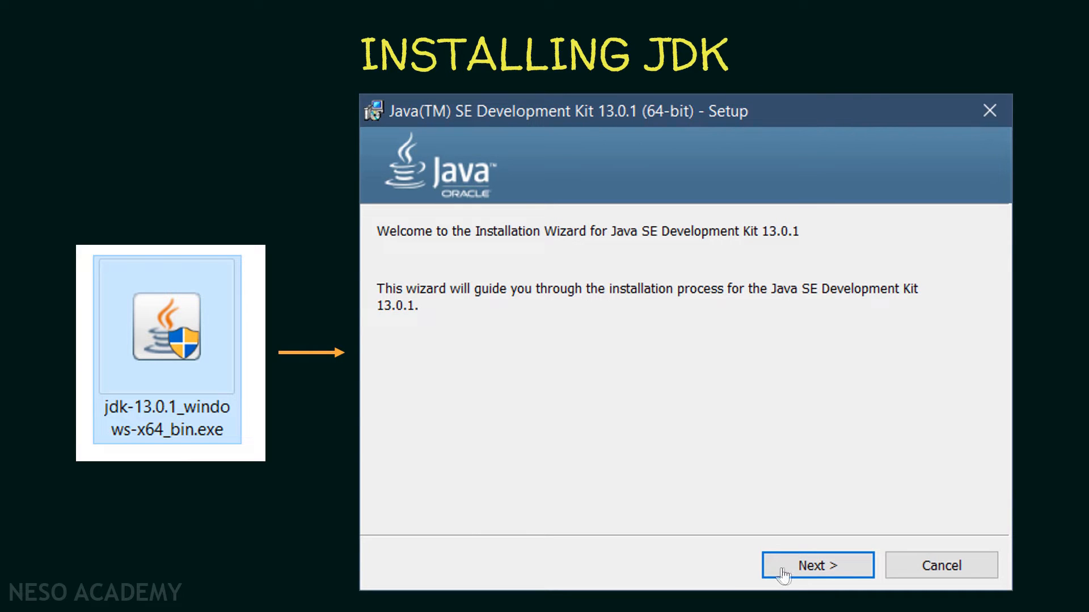
Step: Install JDK 13.0.1 into the default C:\Program Files\Java\jdk-13.0.1\ folder and close the installer
left_click(817, 565)
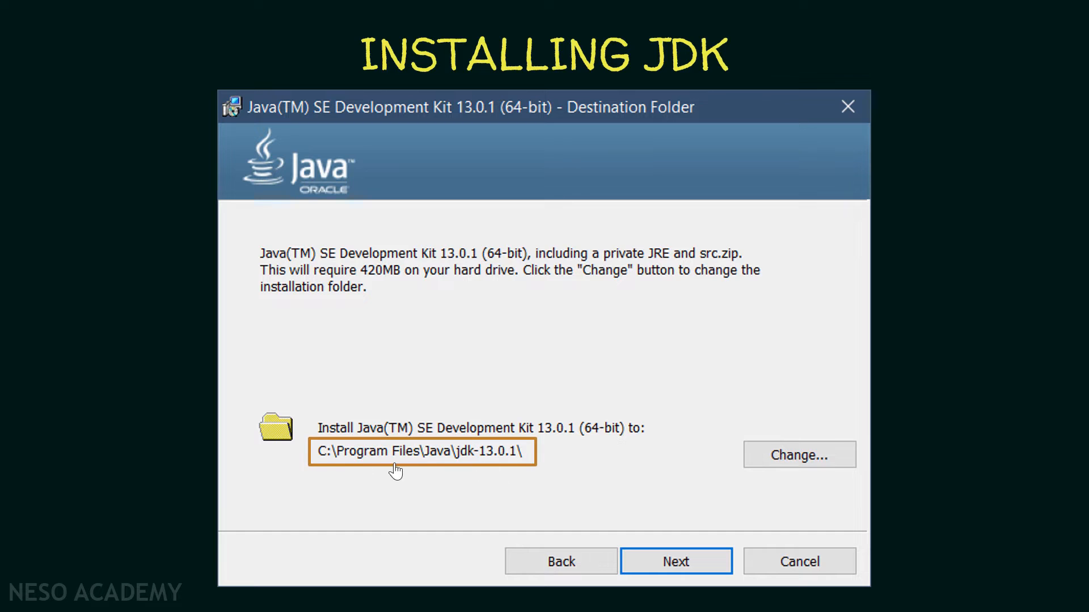
mouse_move(469, 467)
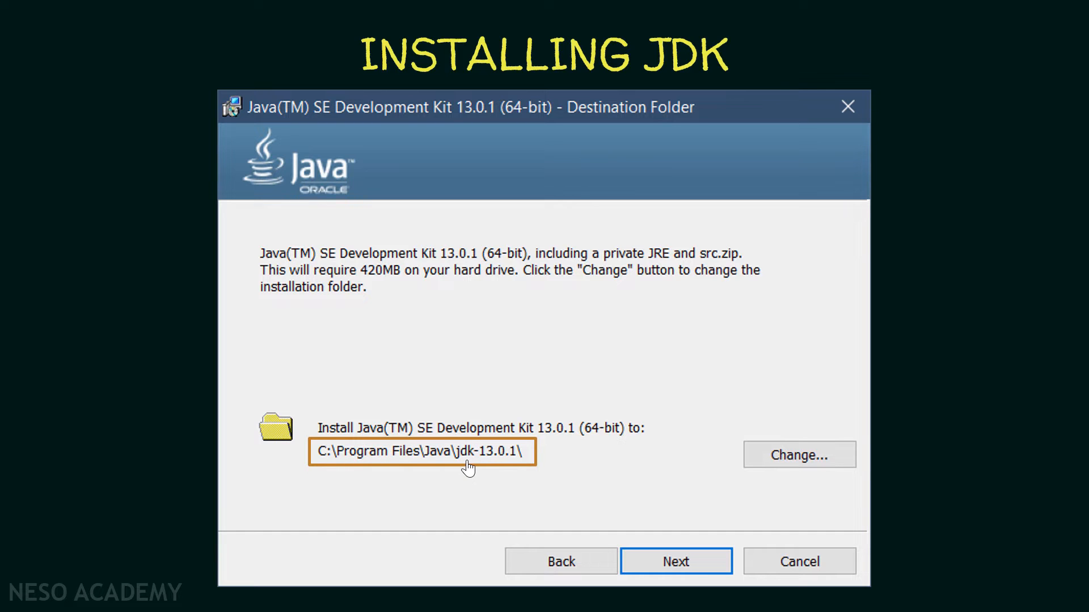
left_click(675, 561)
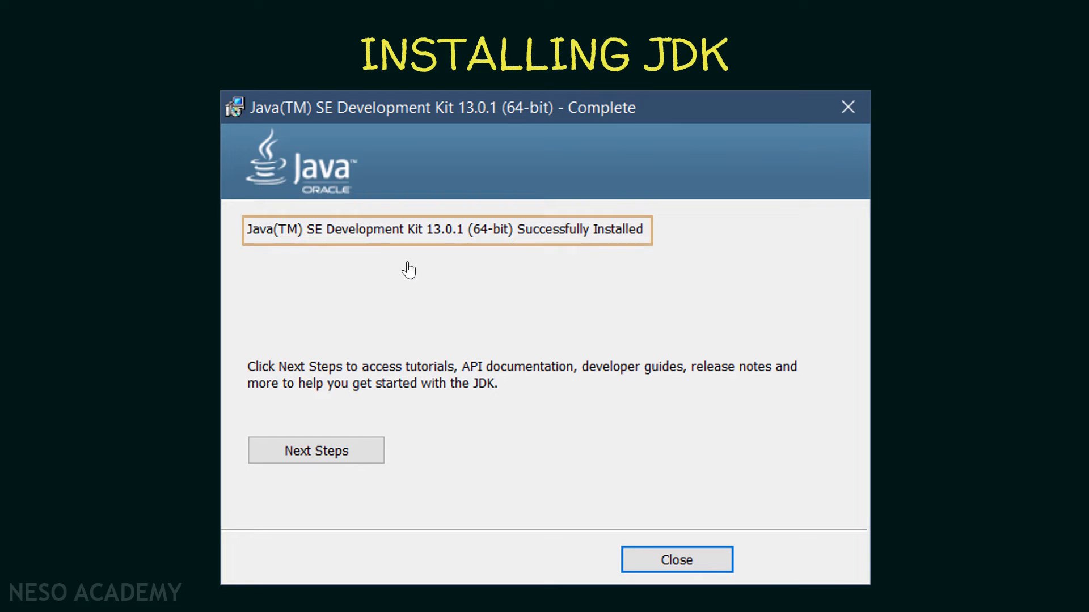
mouse_move(601, 241)
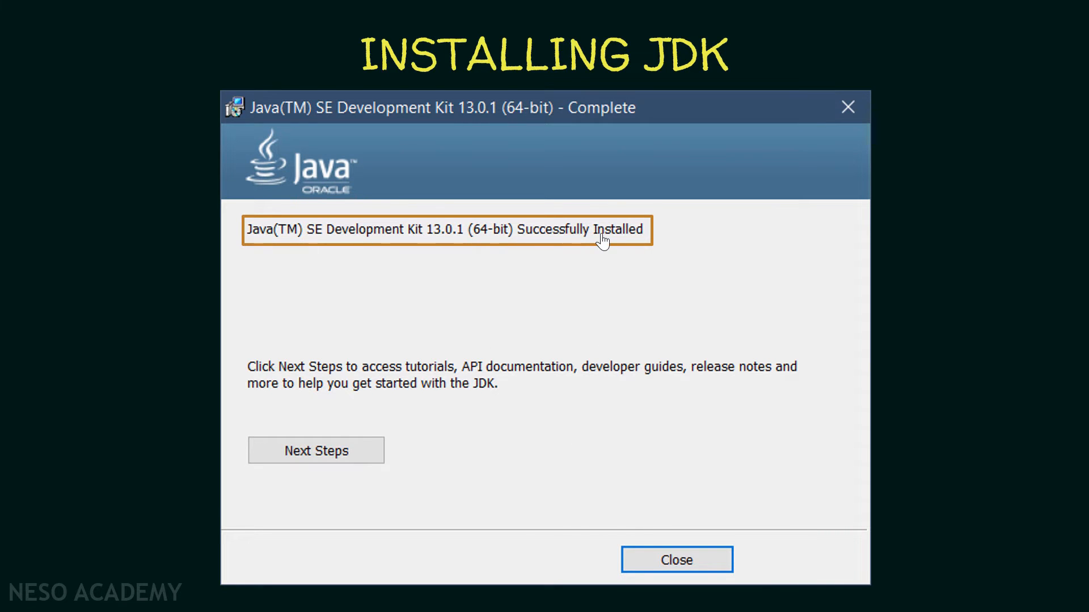
mouse_move(675, 560)
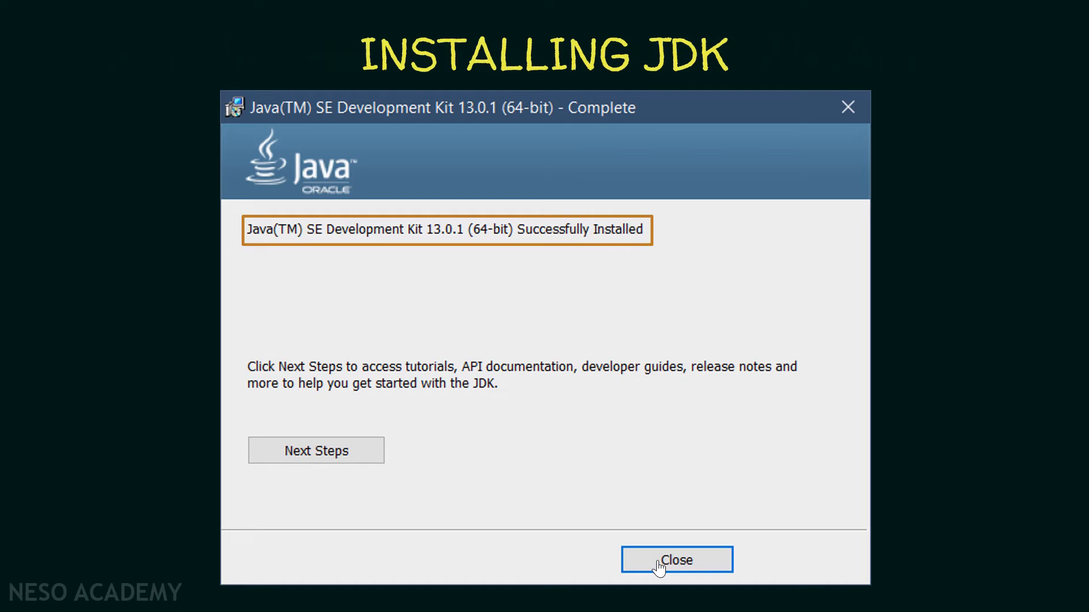
left_click(675, 560)
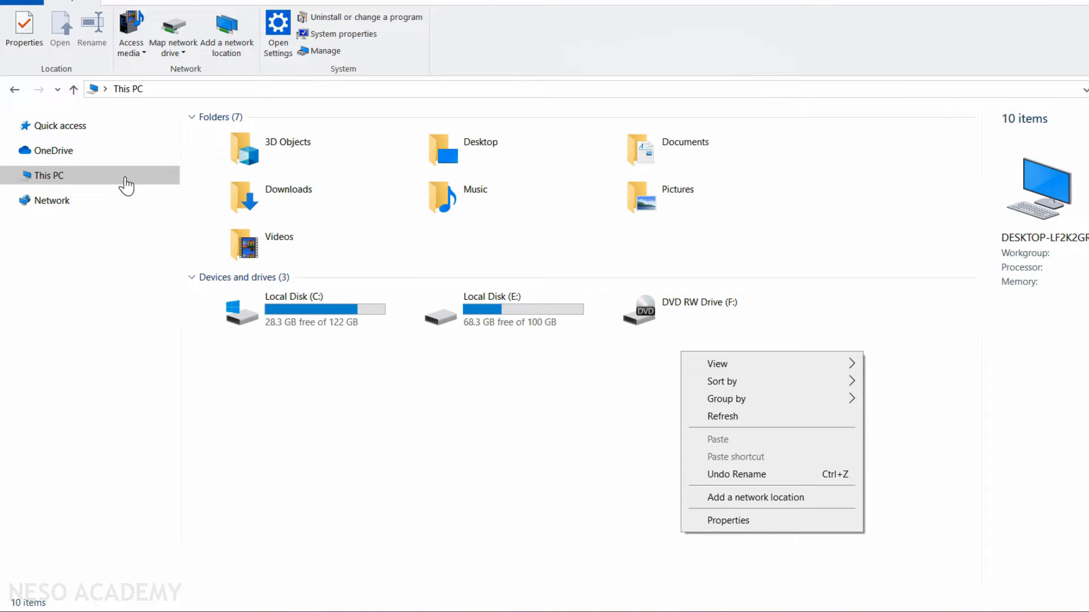
Step: Open Advanced system settings through This PC's Properties
right_click(50, 175)
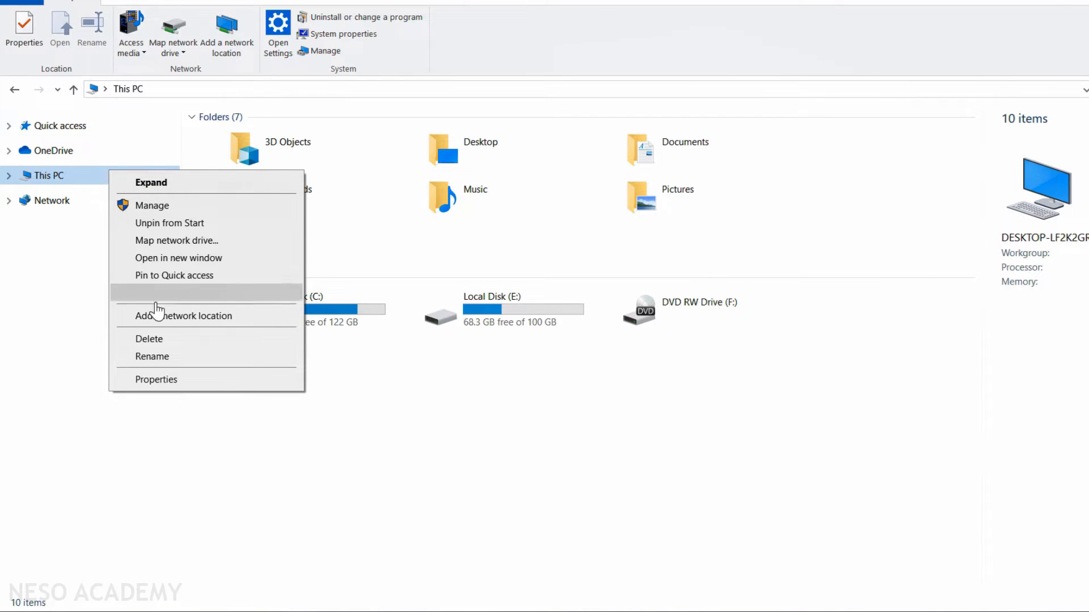
left_click(155, 380)
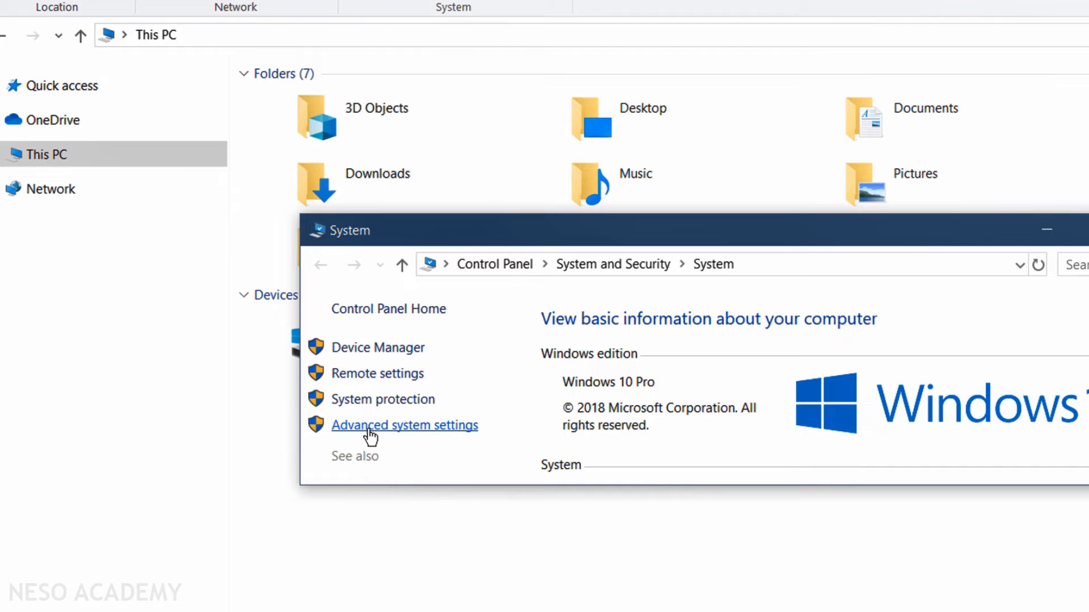
left_click(404, 425)
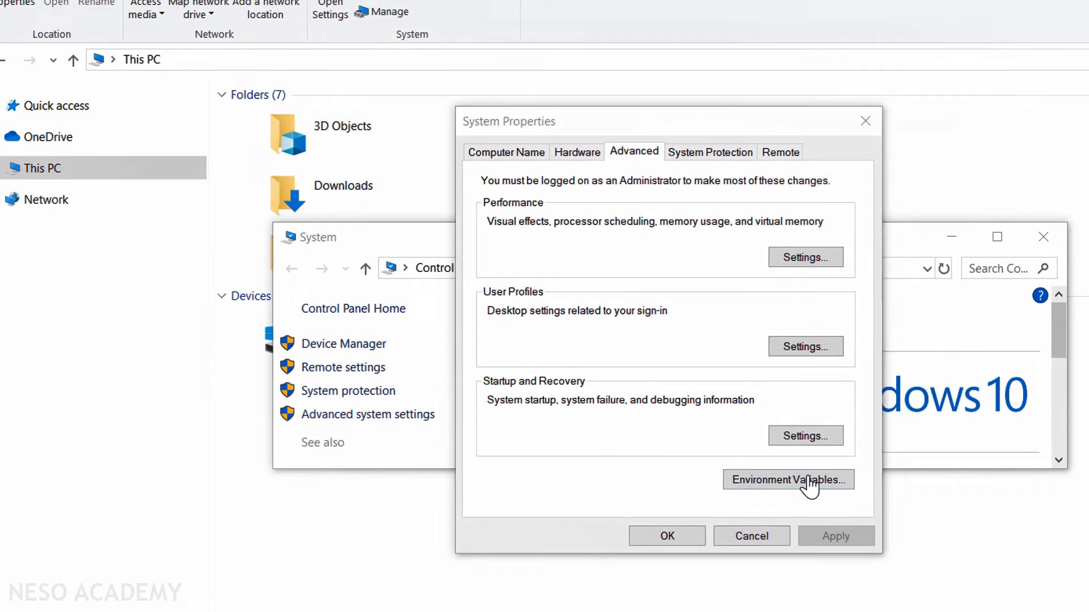
Step: In Environment Variables, start a new system variable named JAVA_HOME
left_click(787, 479)
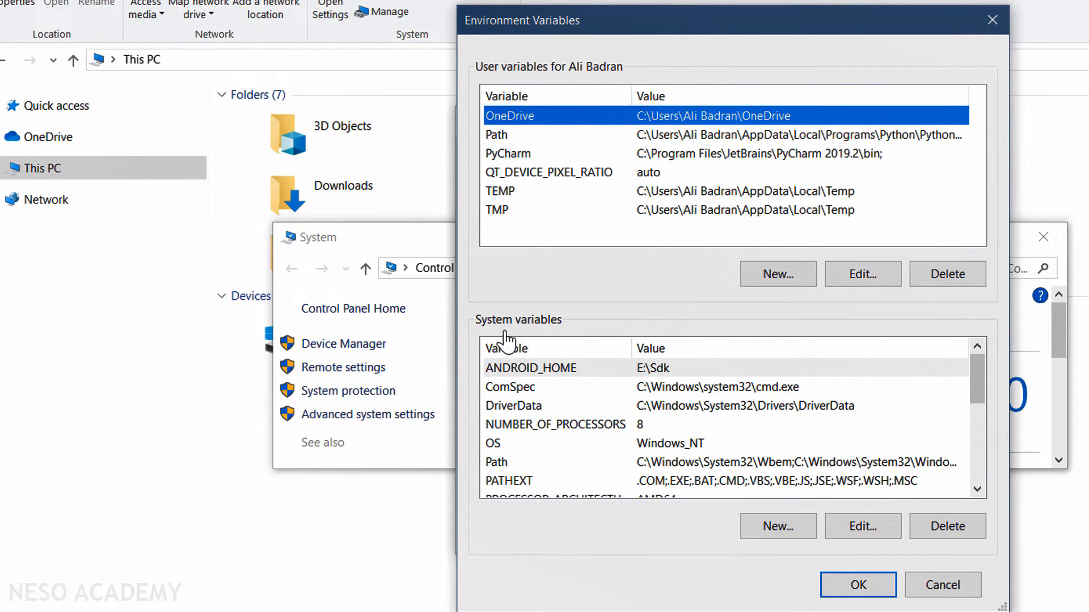
left_click(776, 526)
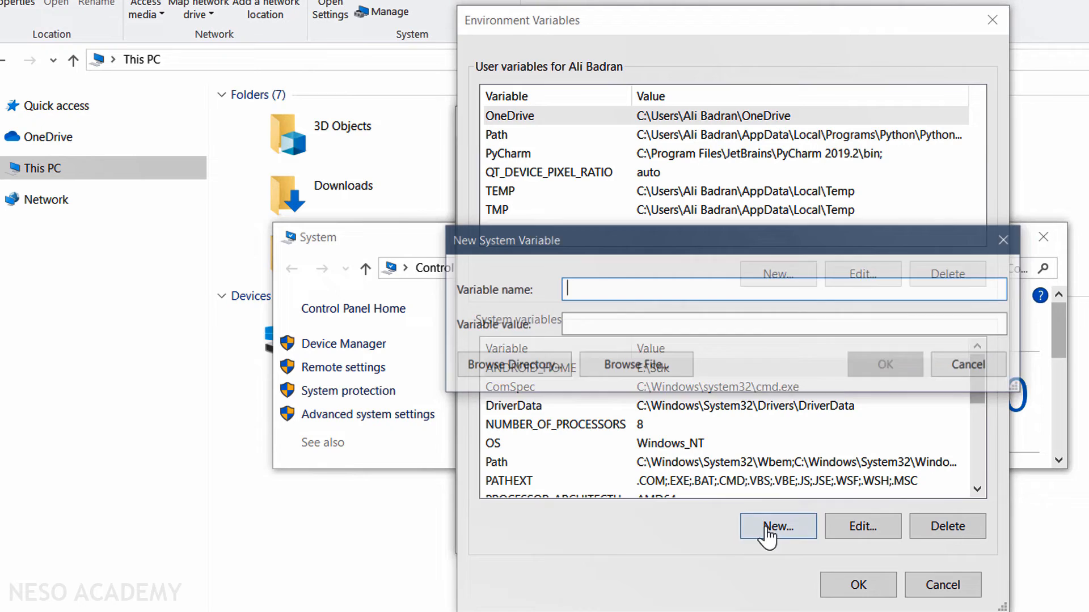
type("JAV")
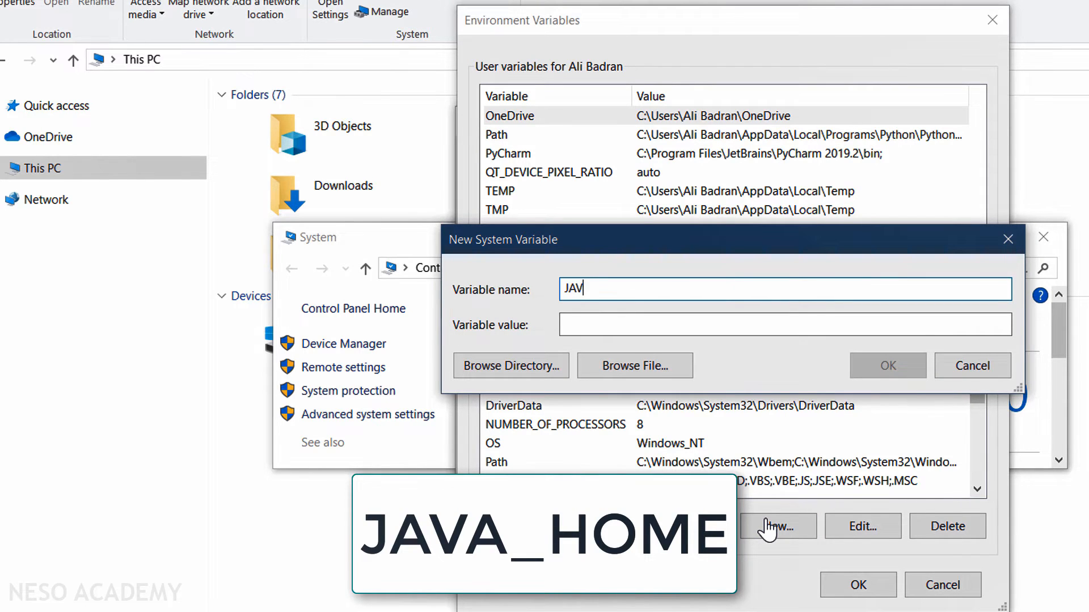
type("A_HOME")
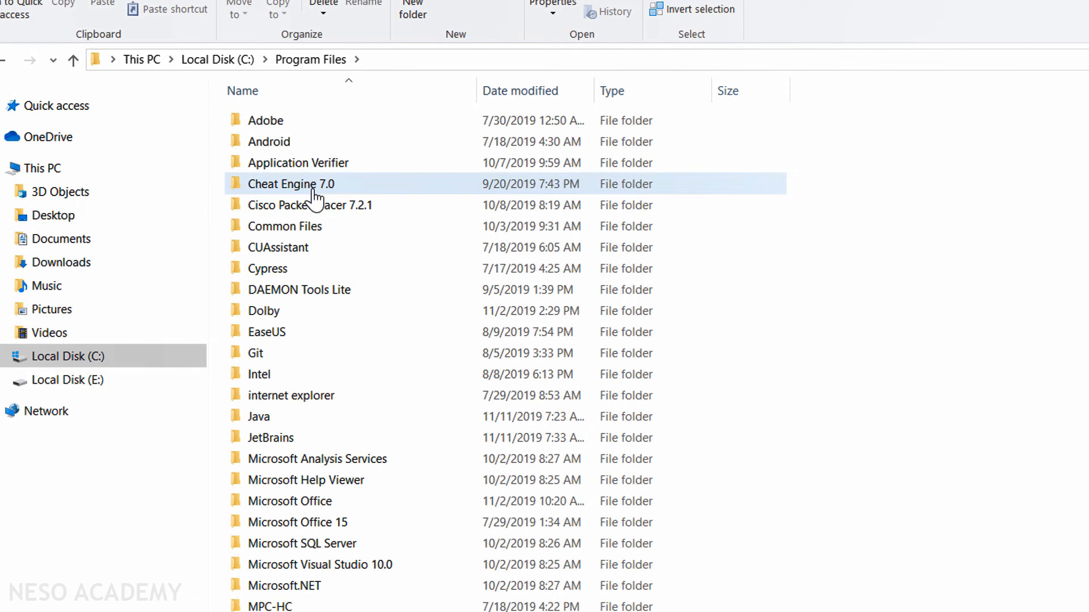
Step: Navigate File Explorer into Program Files\Java\jdk-13.0.1
double_click(259, 415)
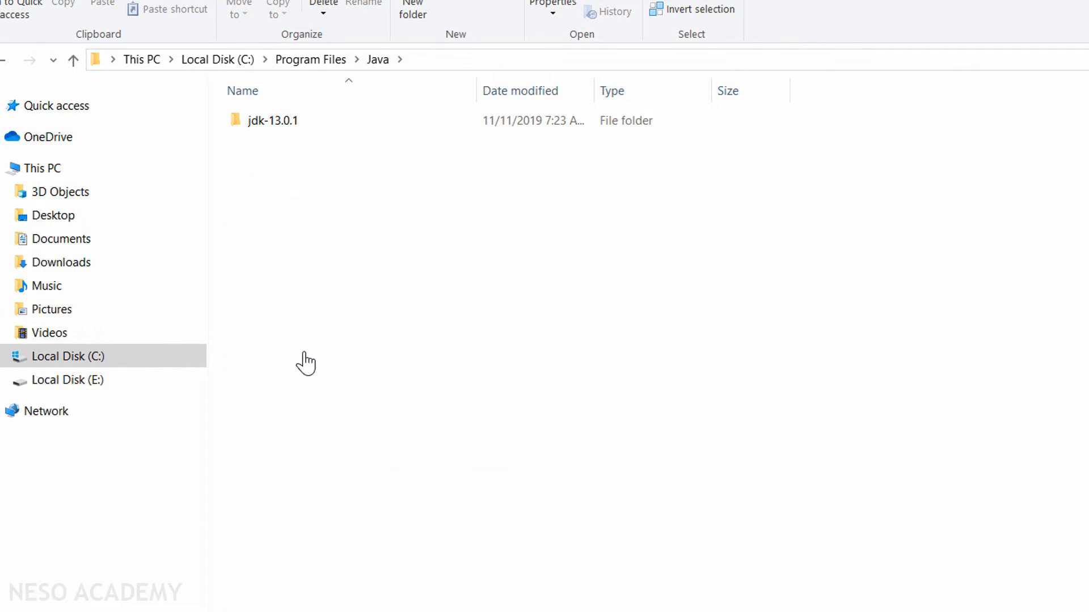
double_click(272, 120)
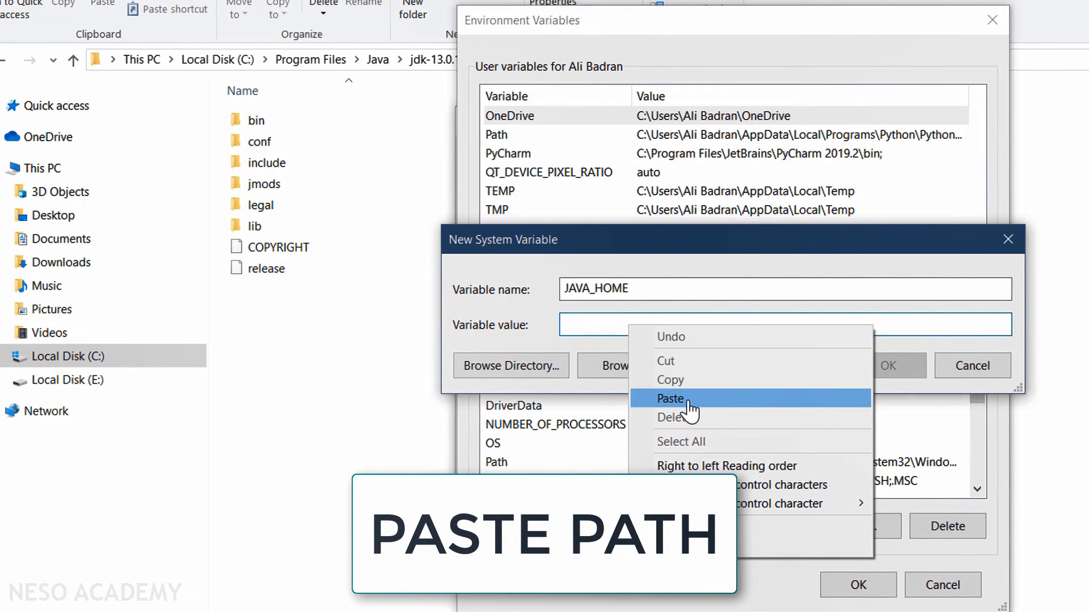
Step: Paste C:\Program Files\Java\jdk-13.0.1 as the JAVA_HOME value and confirm the variable
left_click(671, 399)
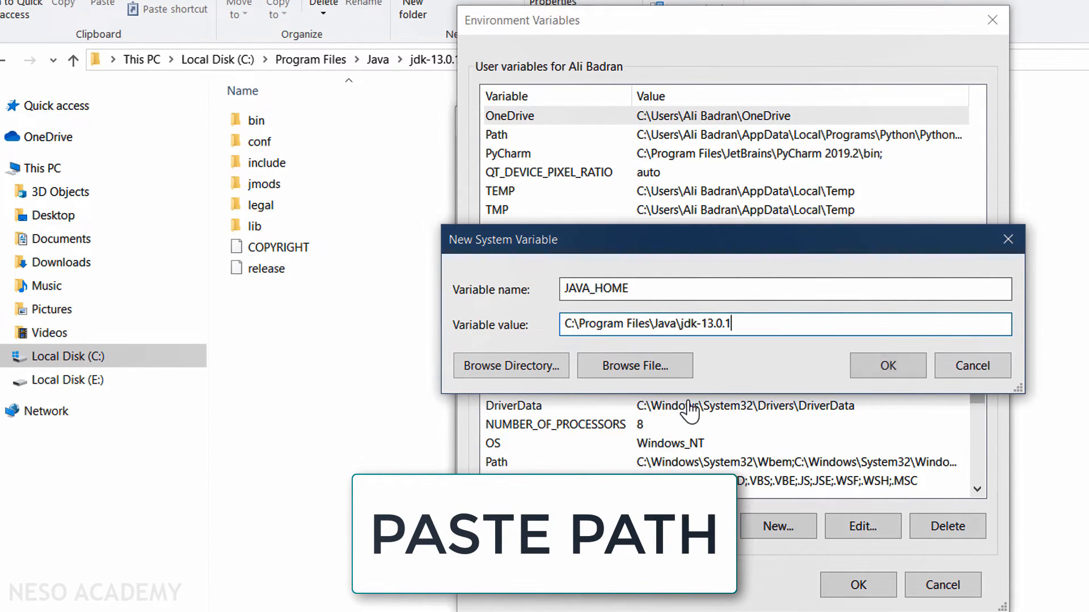
left_click(887, 366)
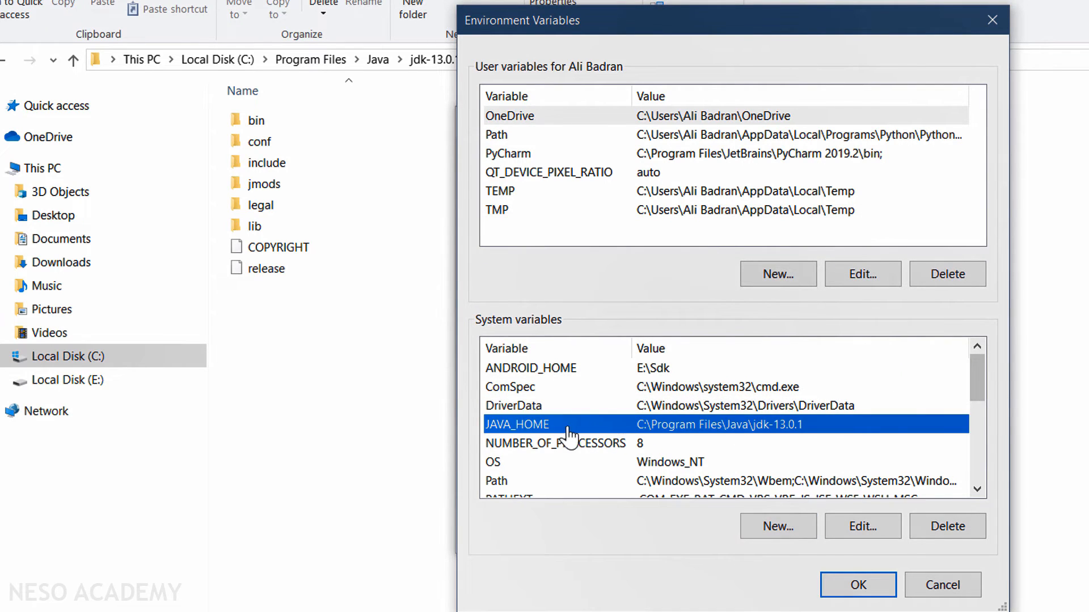
mouse_move(694, 448)
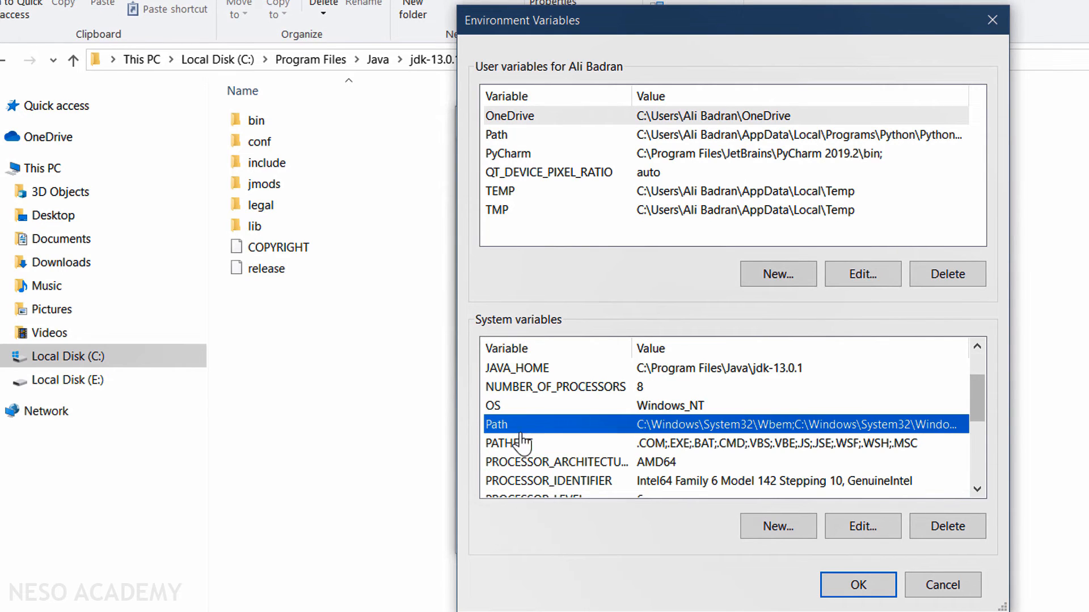
mouse_move(571, 435)
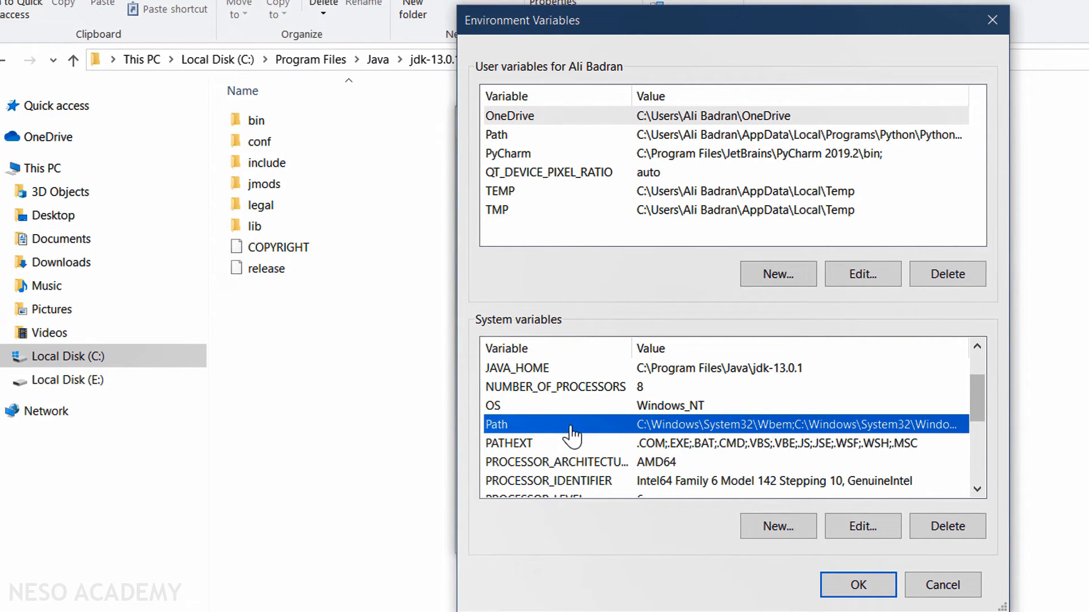
Step: Append %JAVA_HOME%\bin\ to the system Path and close all dialogs, saving changes
left_click(862, 526)
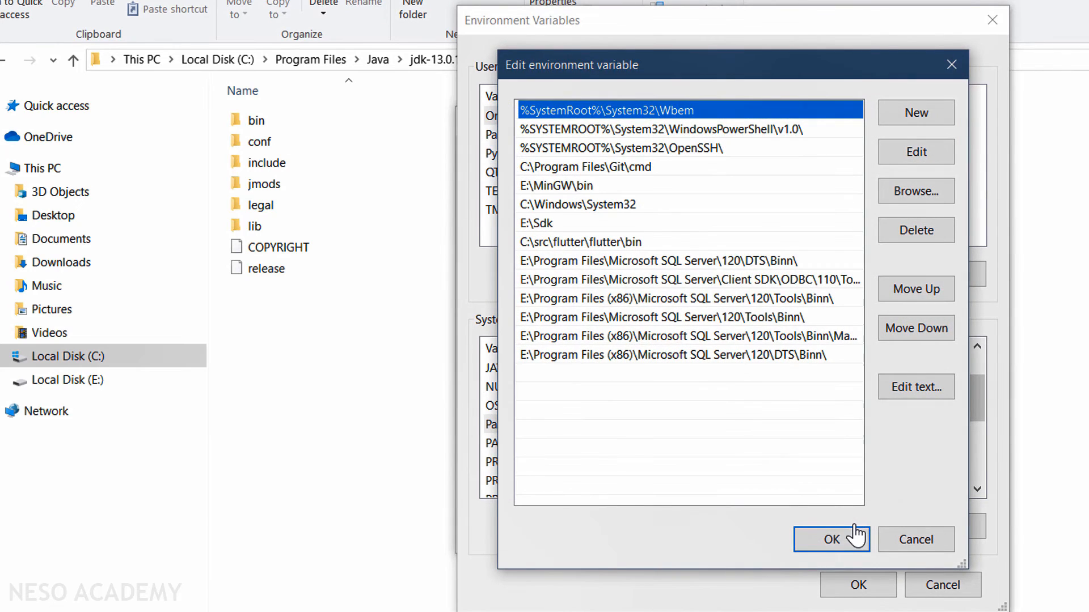
left_click(915, 112)
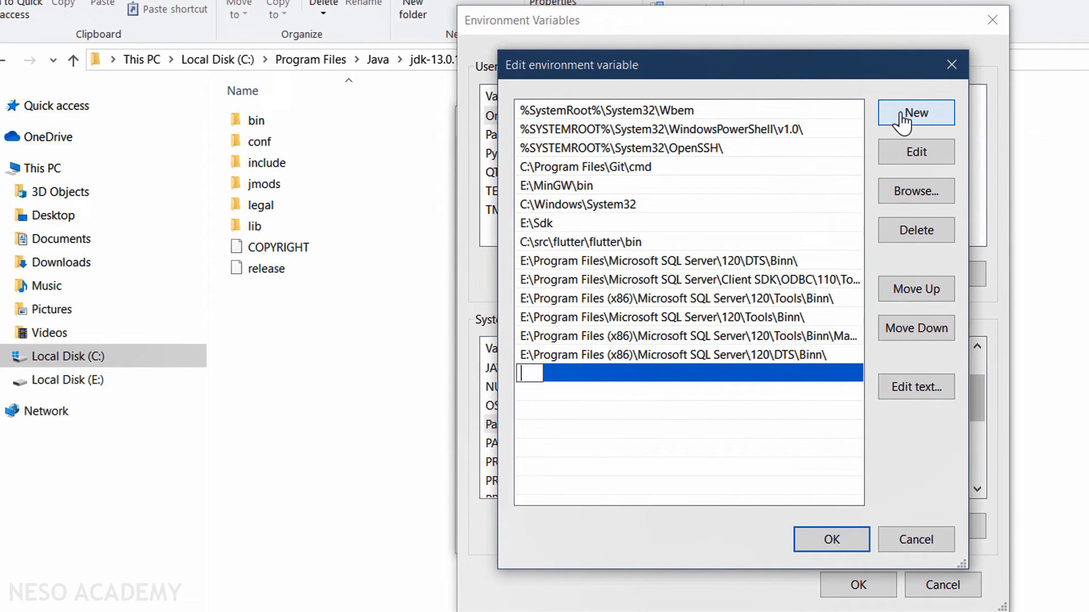
type("%%")
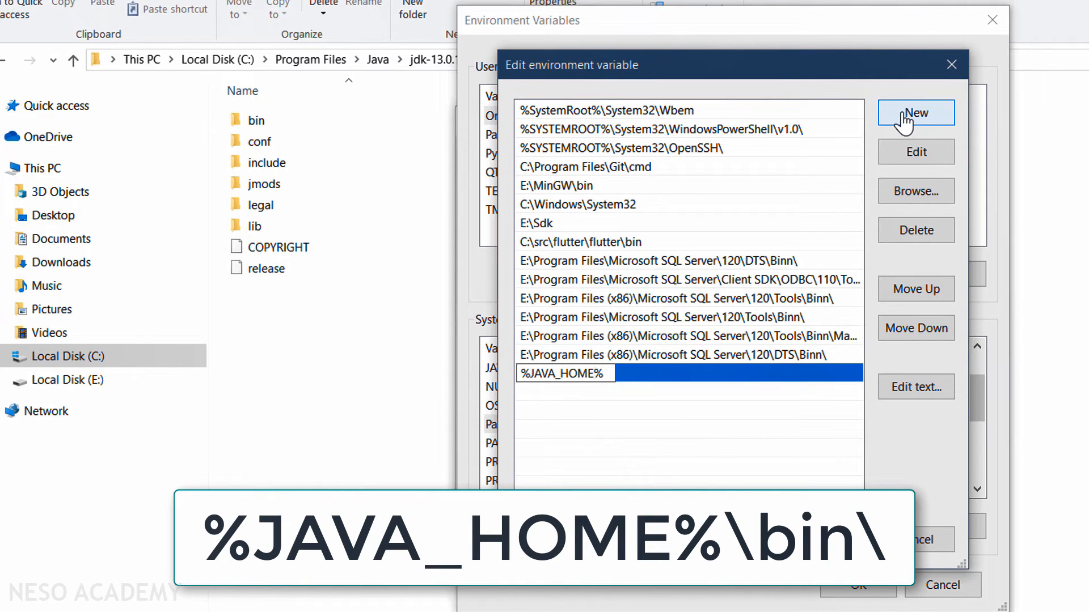
type("\\bin\\")
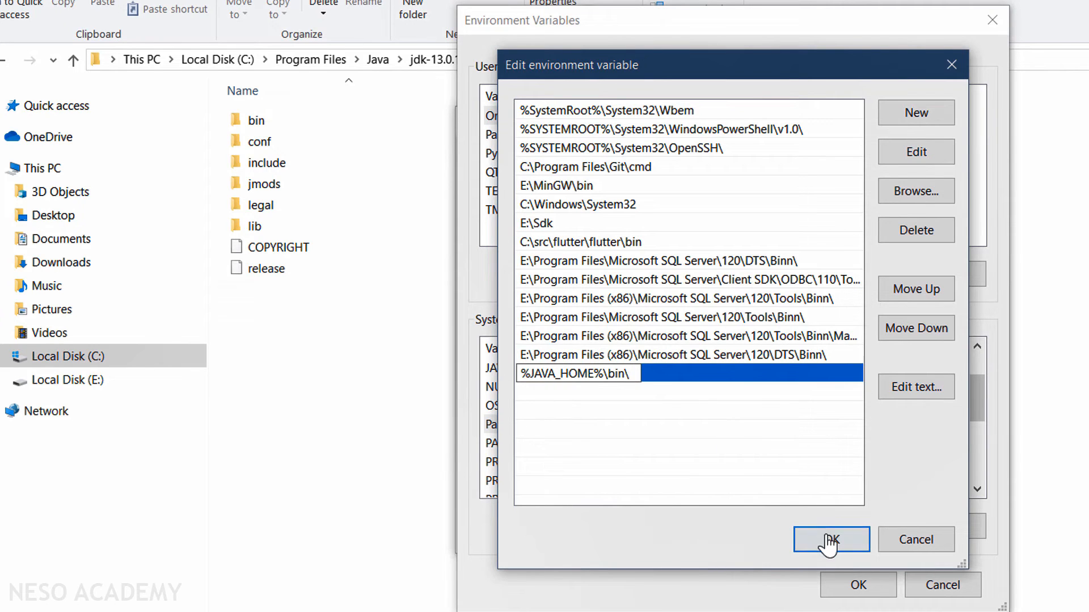
left_click(830, 539)
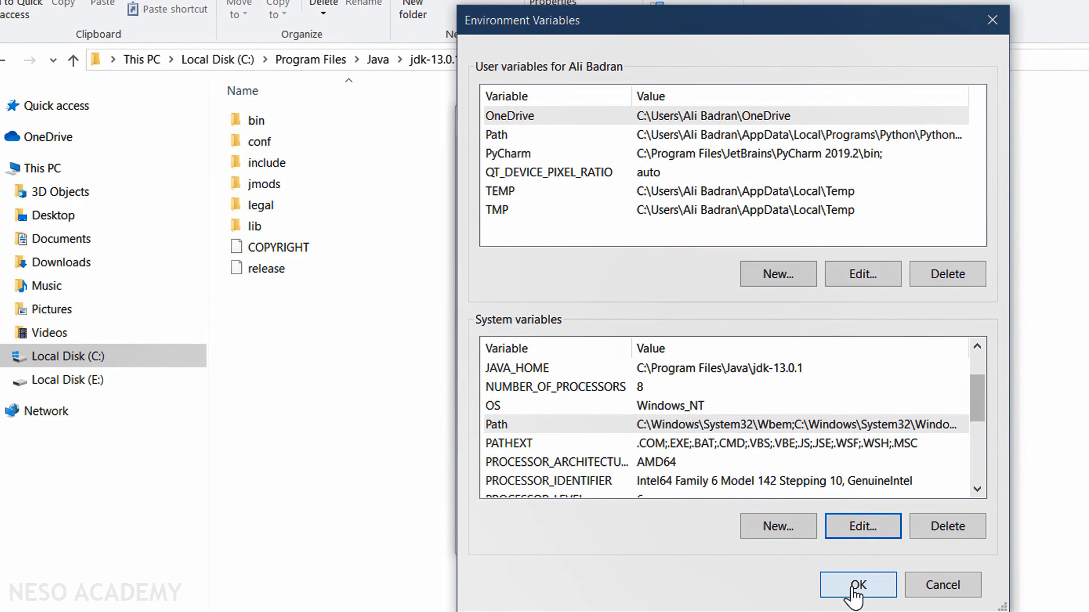
left_click(857, 584)
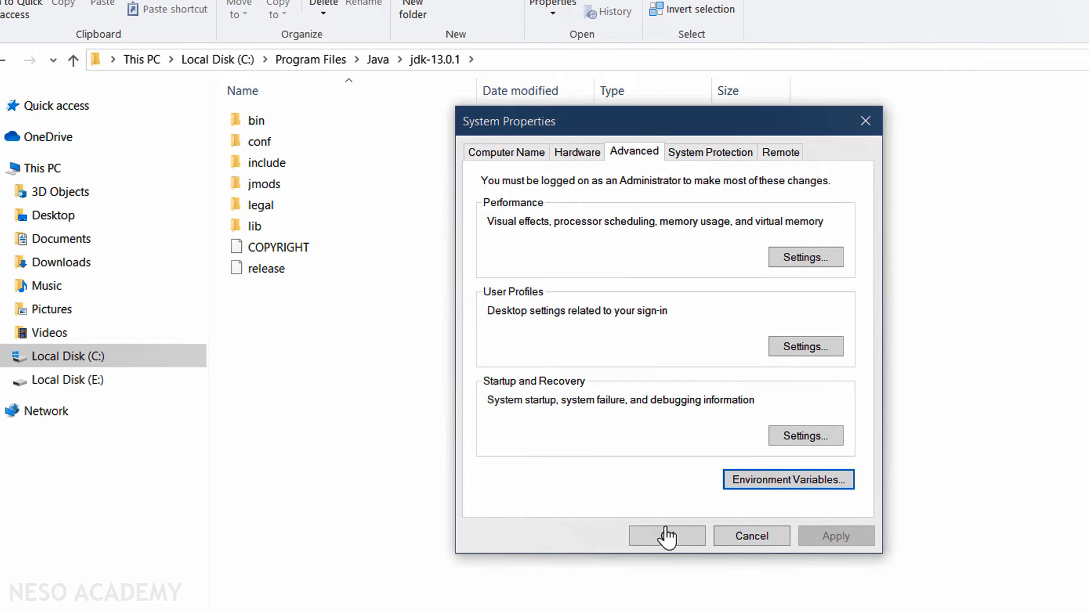
left_click(665, 536)
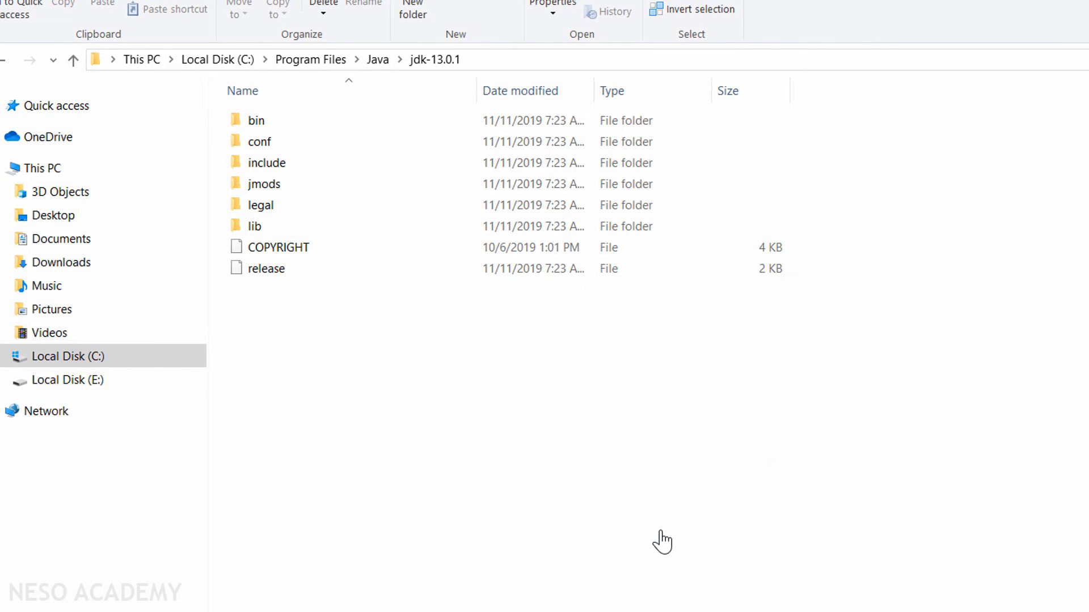
Step: Run java -version in Command Prompt and confirm it reports Java 13.0.1
type("cmd")
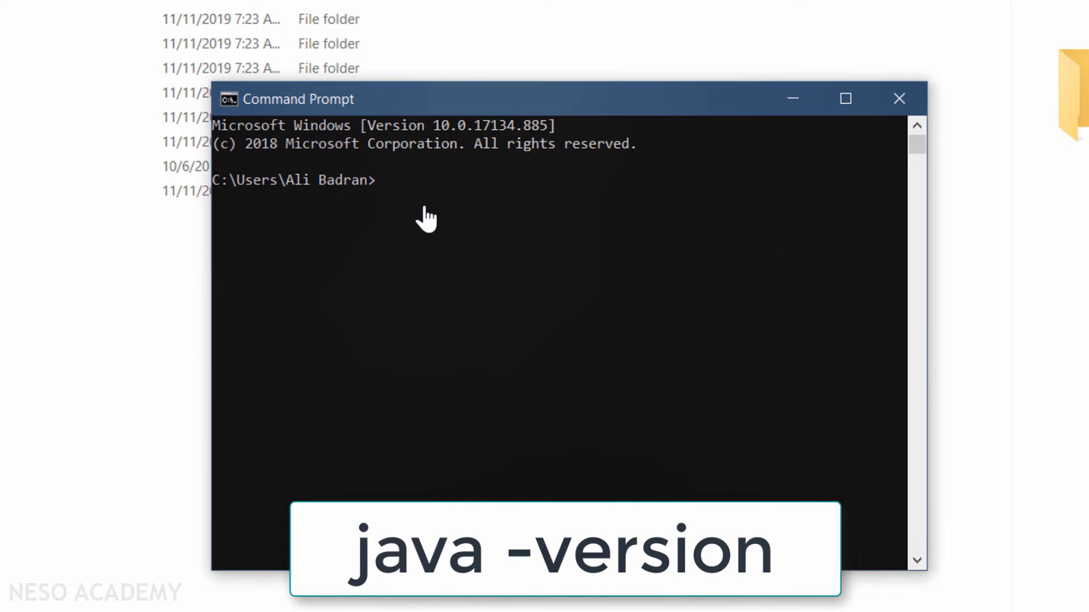
type("java -versio")
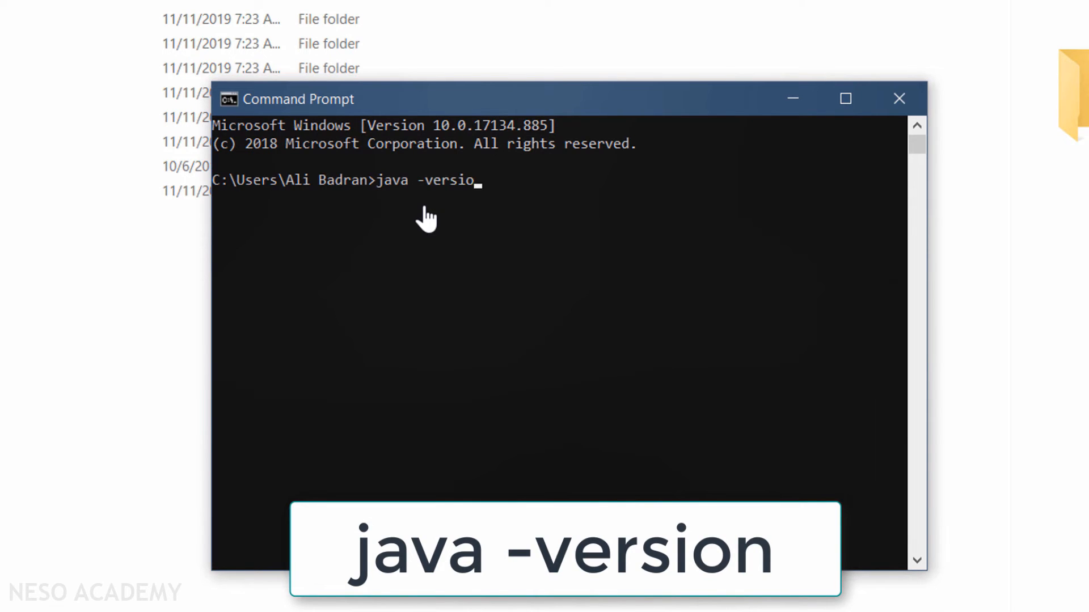
key("Return")
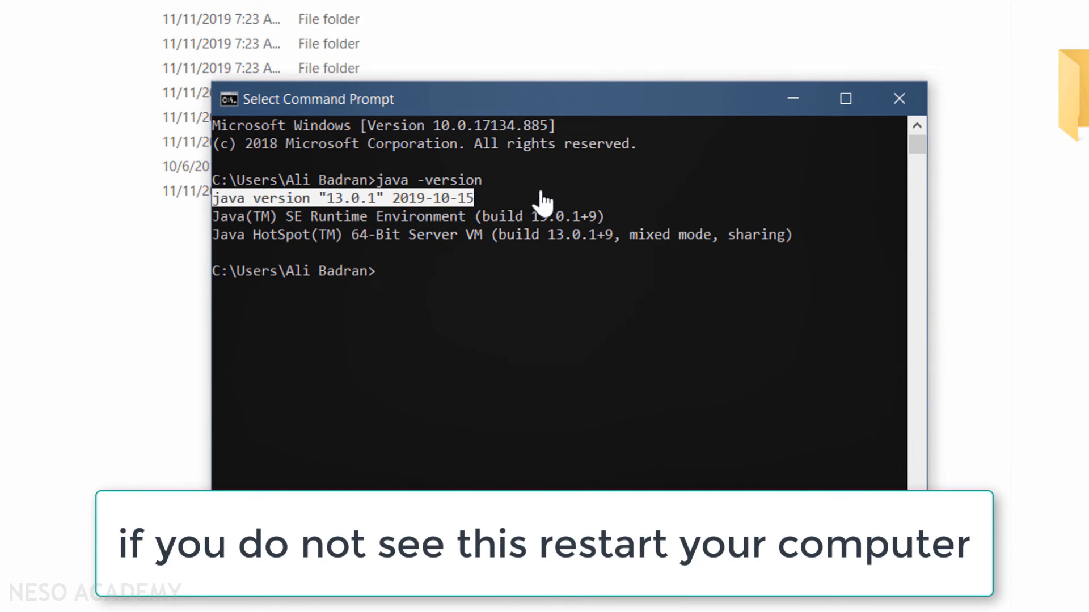
left_click(555, 313)
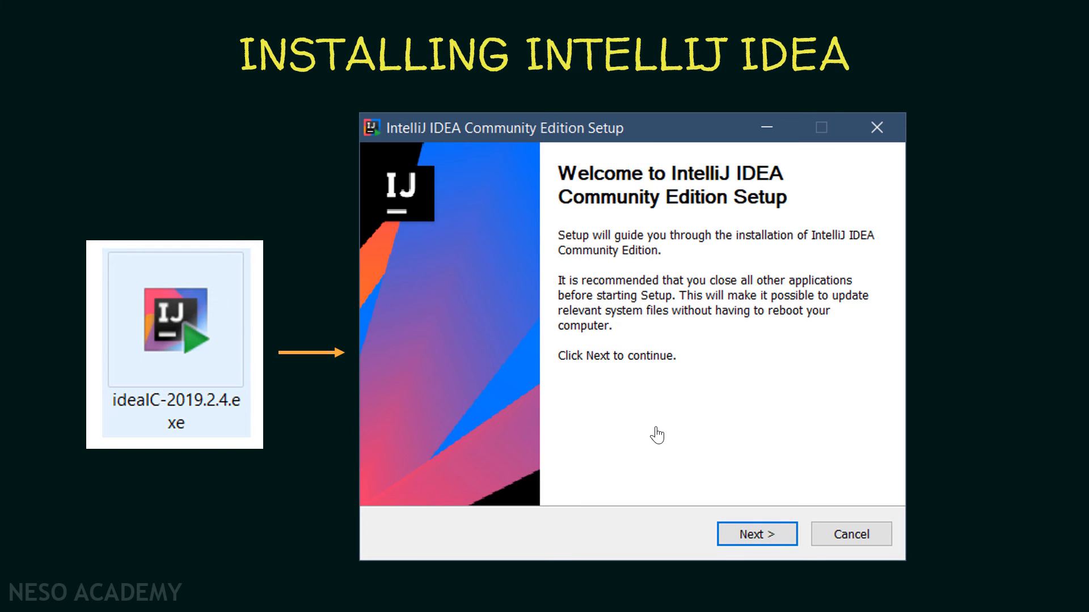
Step: Install IntelliJ IDEA Community Edition with default location, options and JetBrains Start Menu folder
left_click(756, 534)
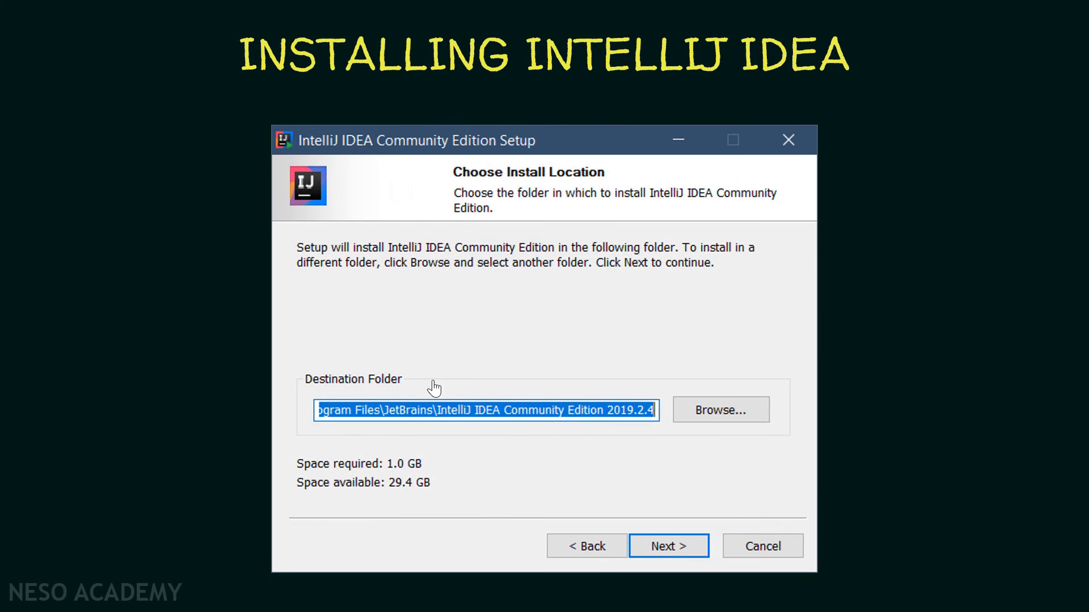
left_click(668, 545)
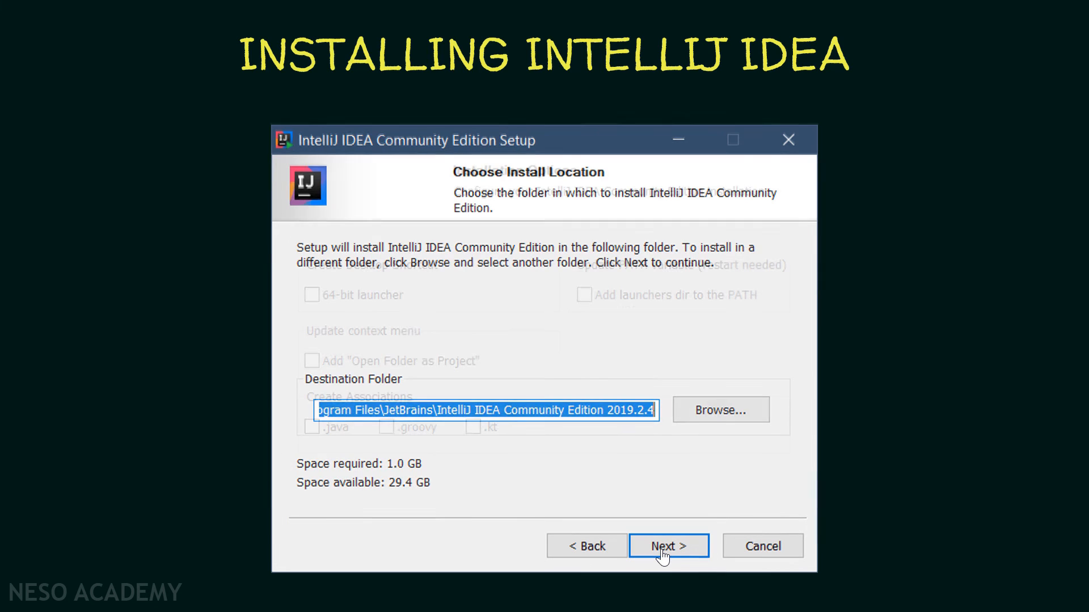
left_click(668, 545)
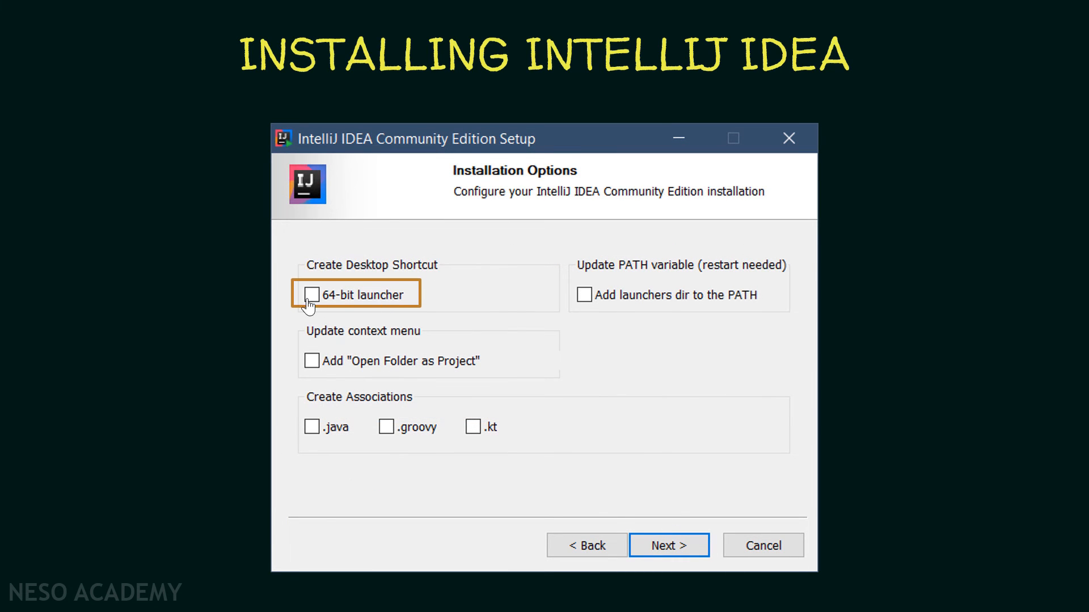
mouse_move(533, 364)
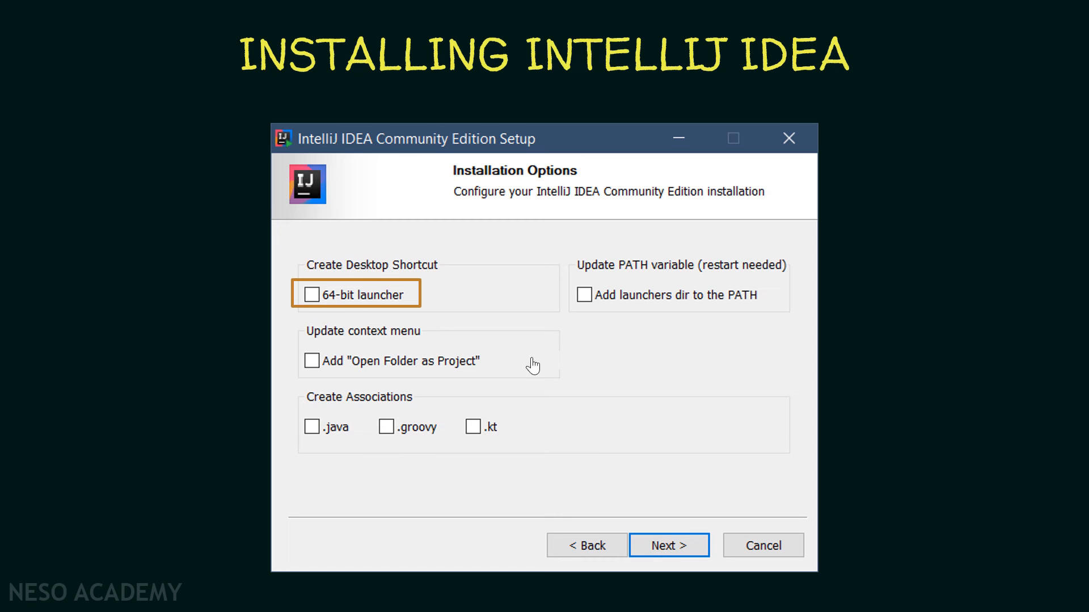
left_click(667, 545)
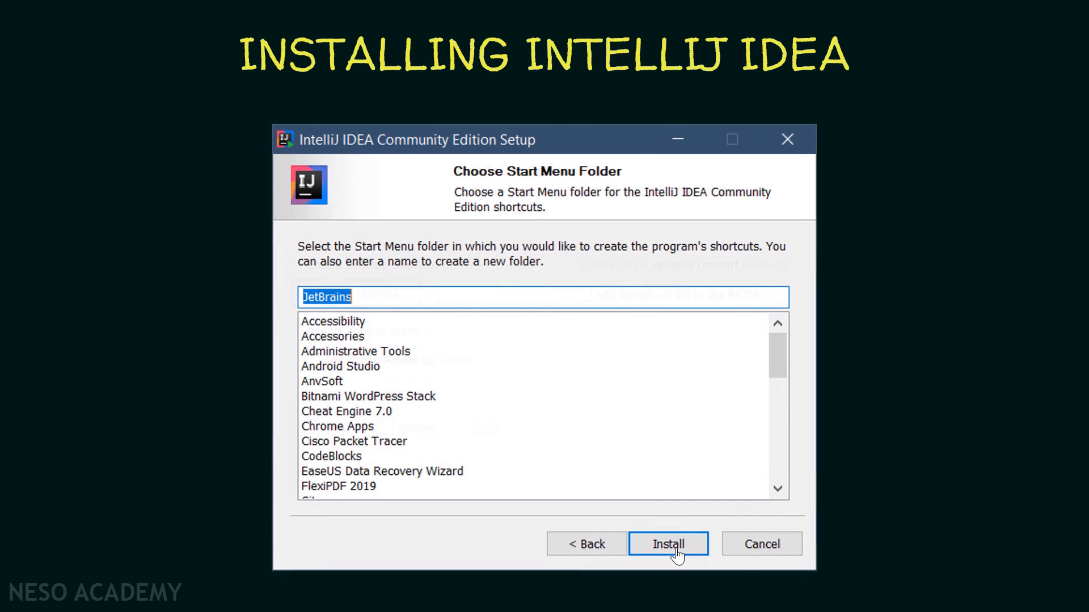
left_click(667, 544)
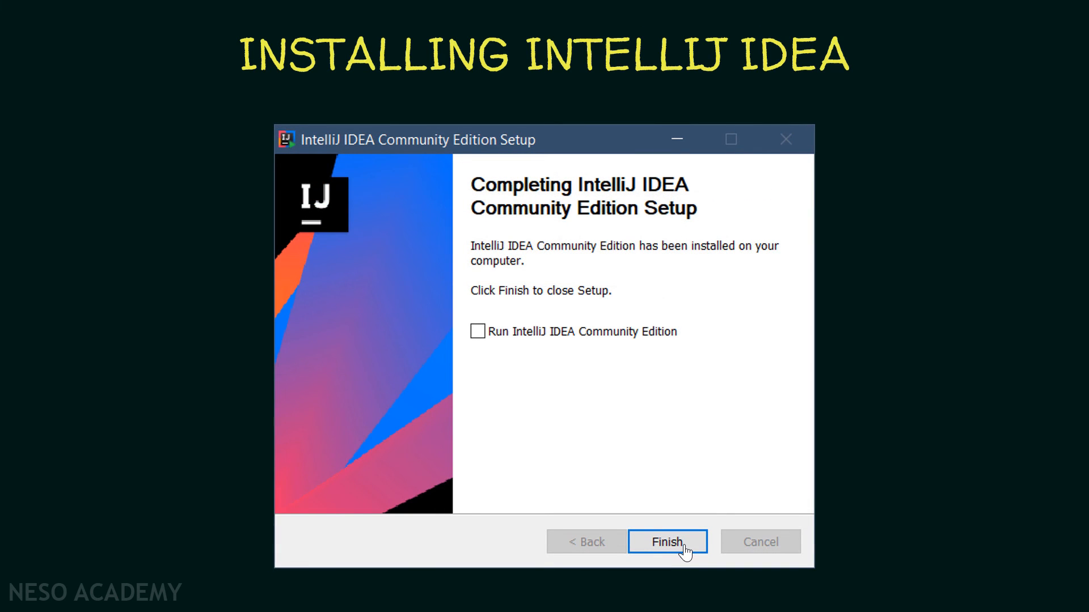
mouse_move(603, 452)
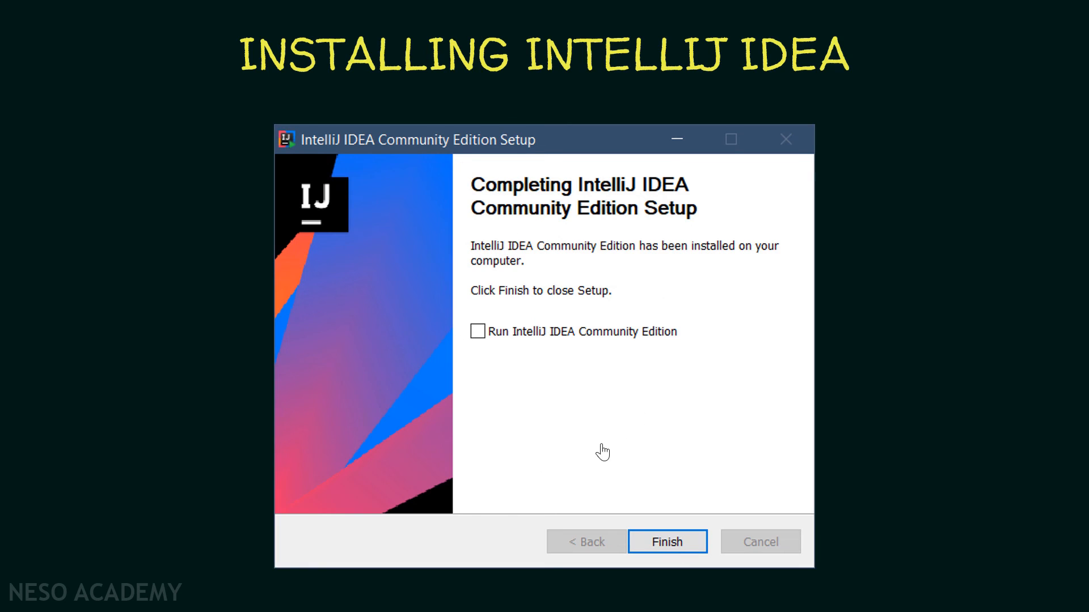
mouse_move(486, 344)
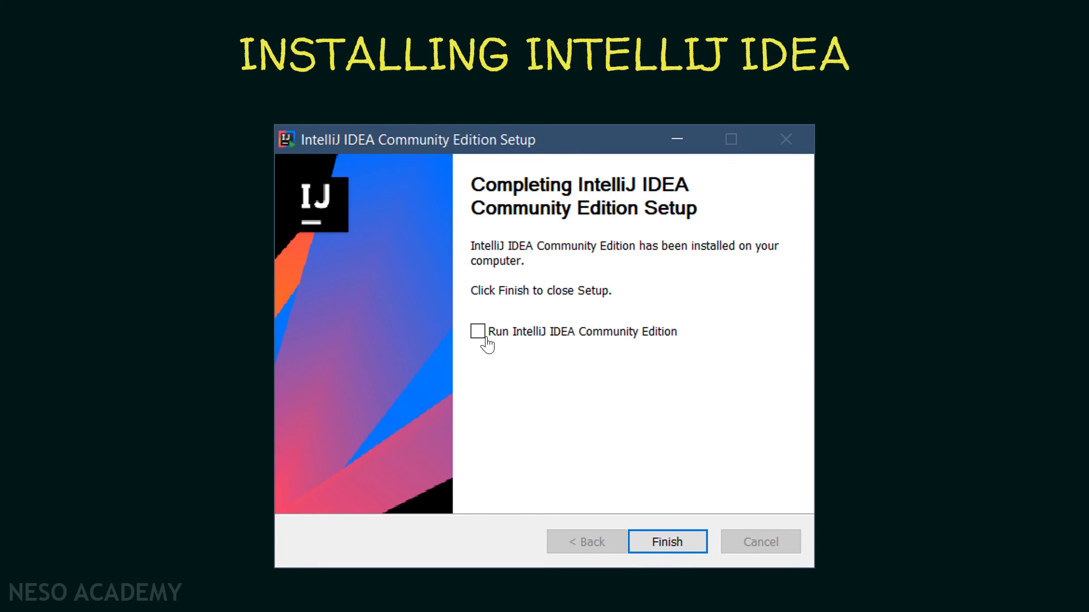
mouse_move(569, 339)
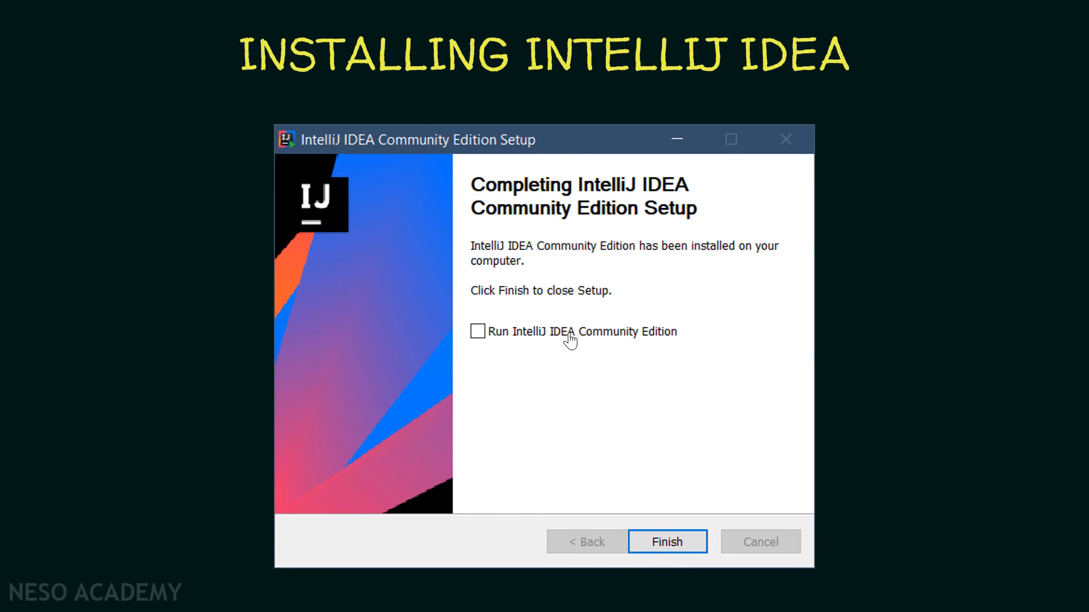